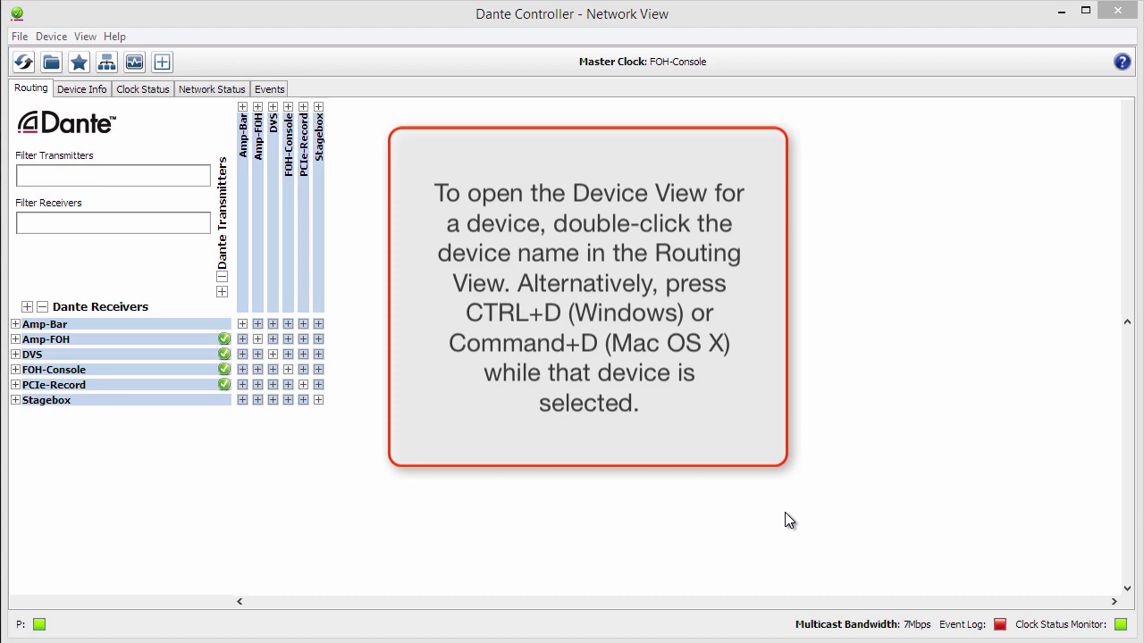
- Show Amp-Bar's receive channels in Device View with DVS channels 01–16 expanded as available sources
click(71, 340)
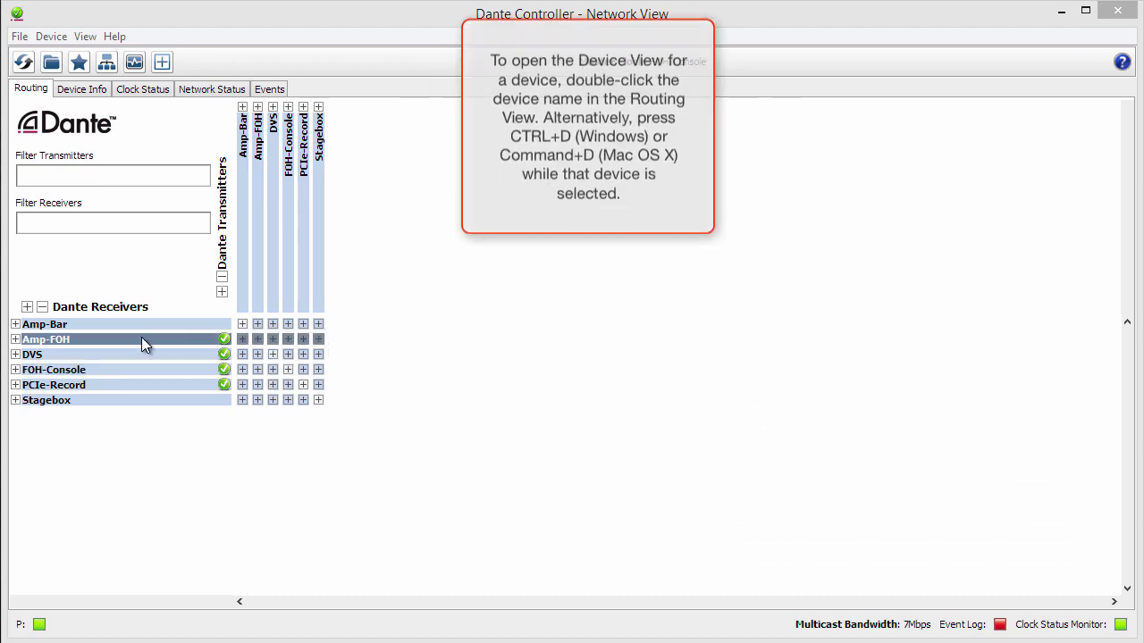
double_click(44, 323)
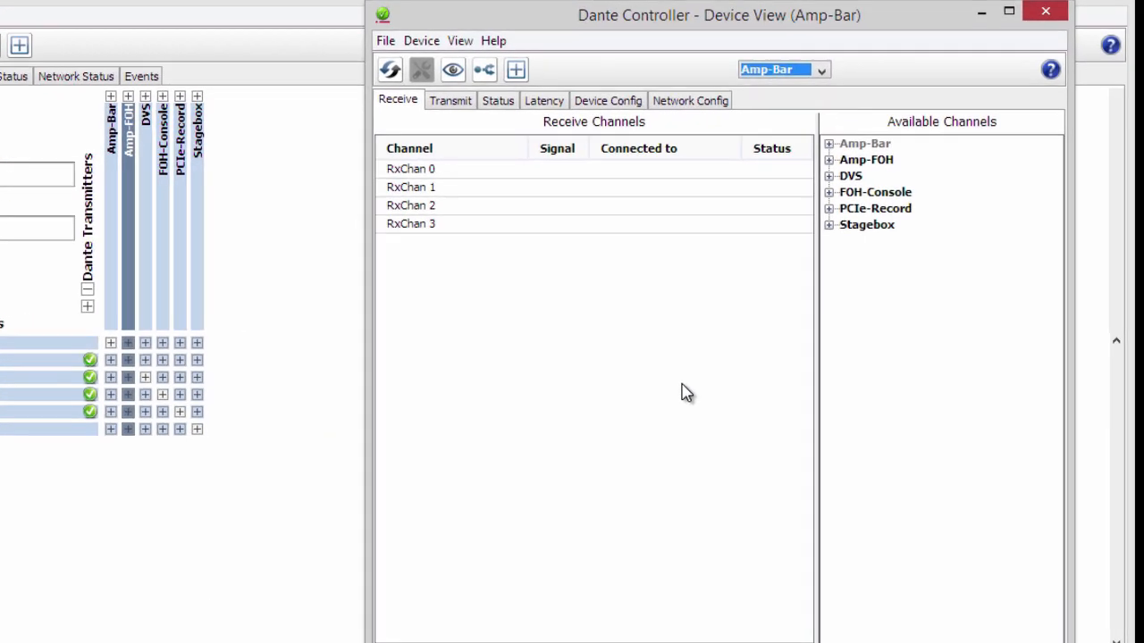
click(830, 175)
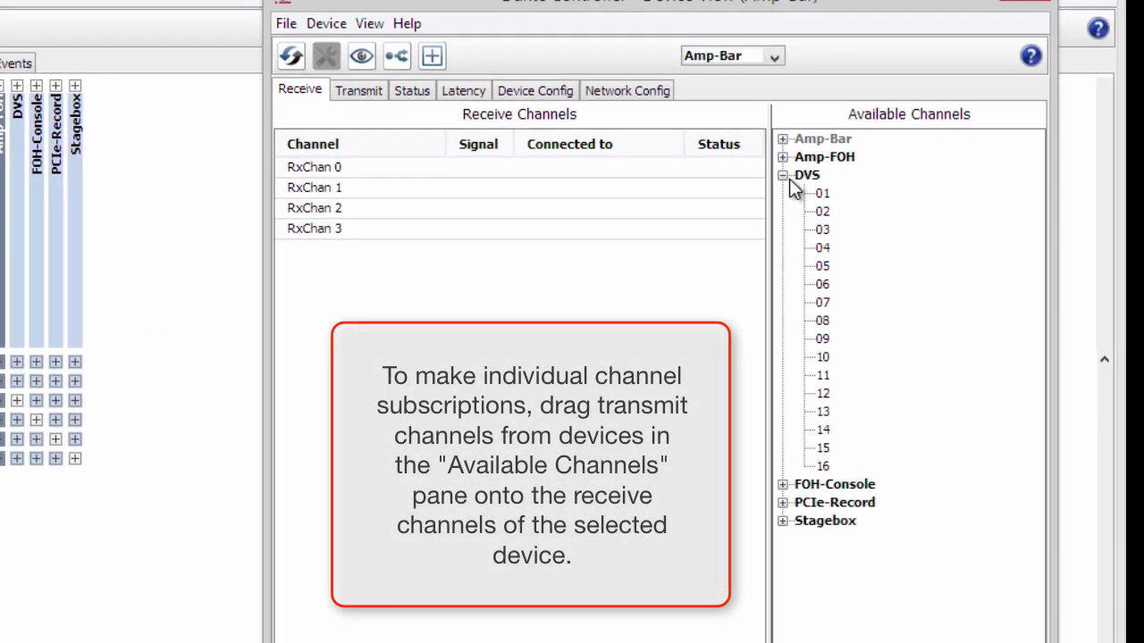
- Subscribe Amp-Bar's RxChan 0 to DVS 01 and RxChan 1 to DVS 02 by dragging
drag(822, 193, 469, 168)
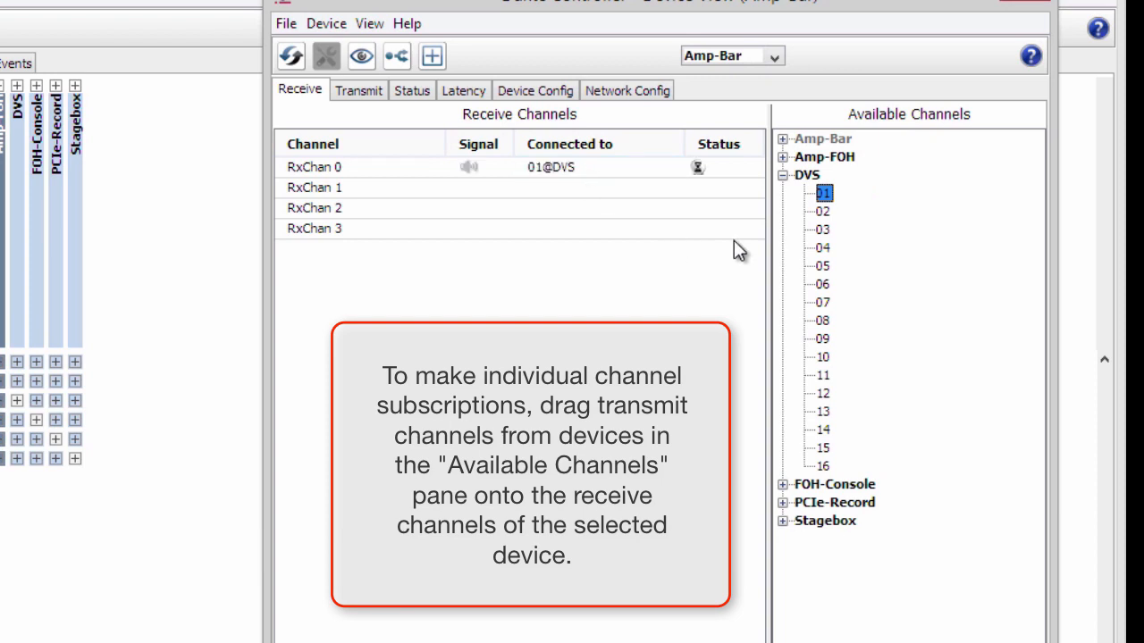
drag(822, 211, 563, 188)
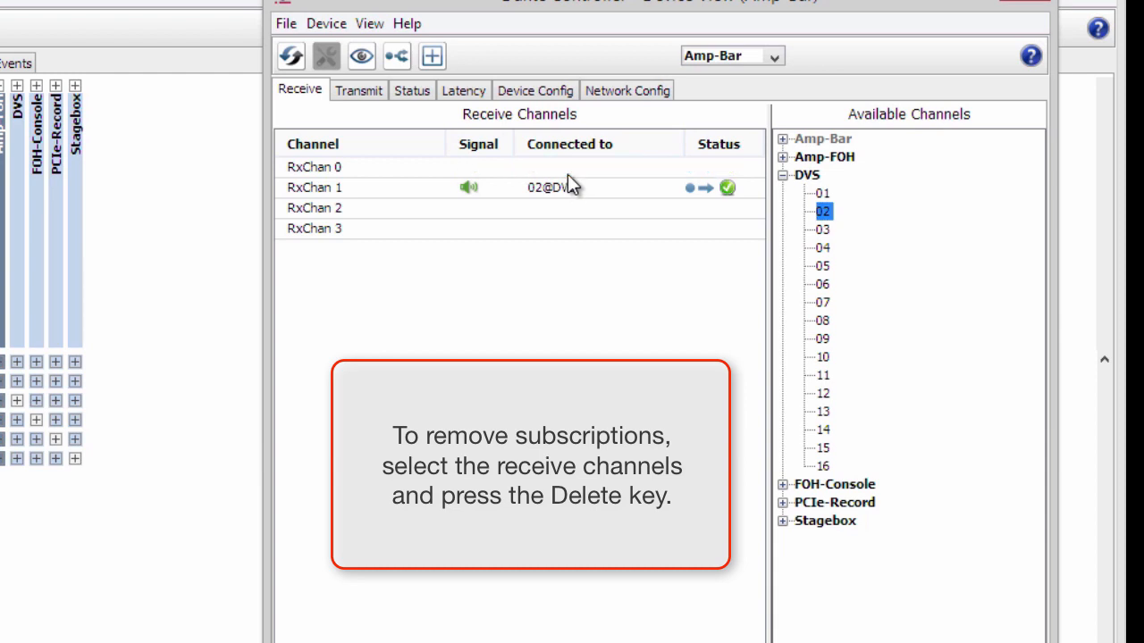
- Delete the DVS 02 subscription so RxChan 1 is unconnected
key(Delete)
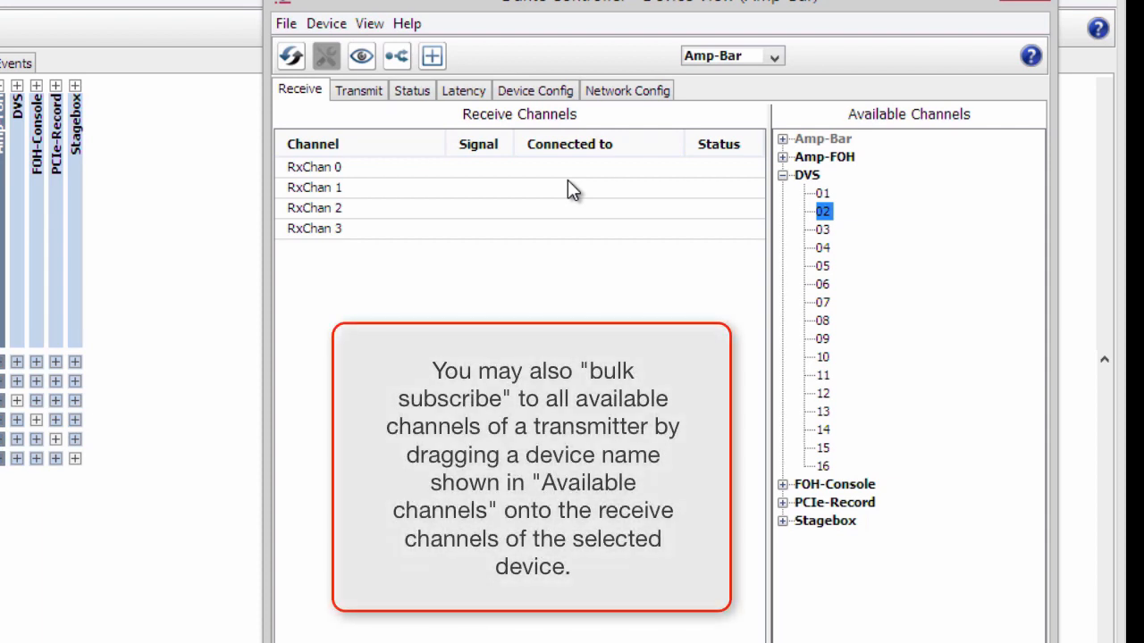
mouse_move(761, 172)
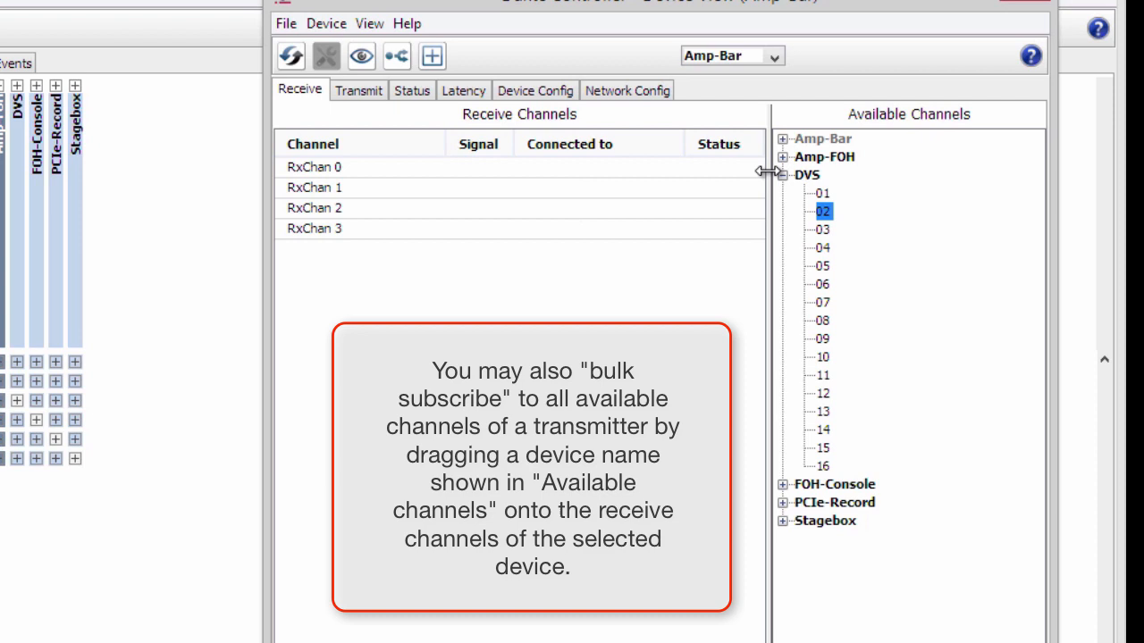
- Bulk-subscribe RxChan 0–3 to DVS 01–04 by dragging the DVS device name onto RxChan 0
drag(806, 175, 599, 168)
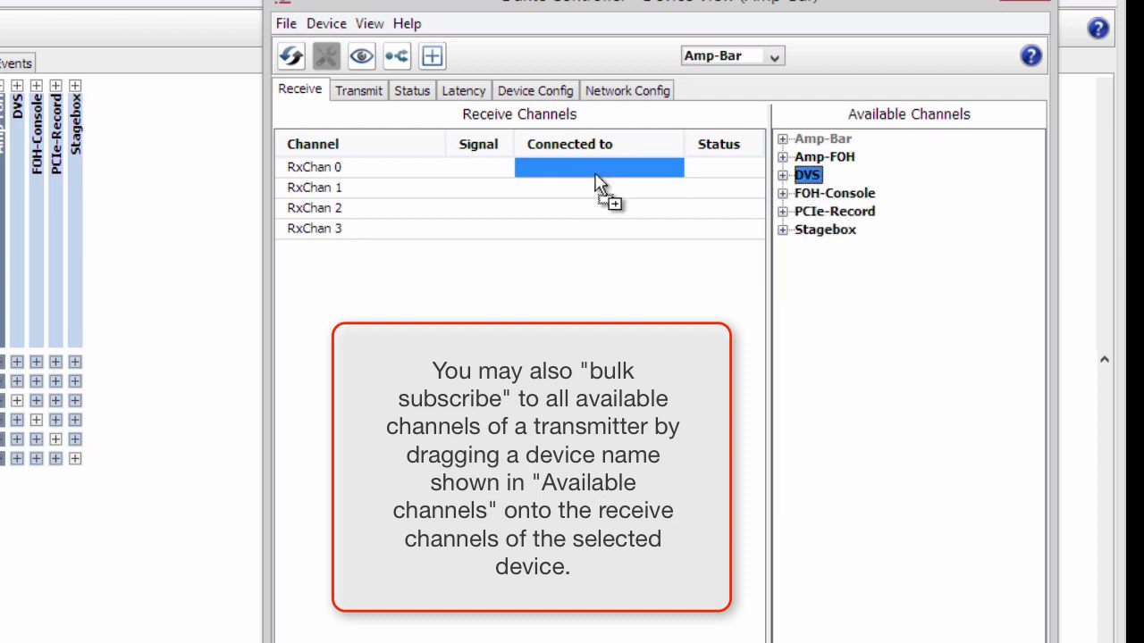
drag(808, 175, 599, 168)
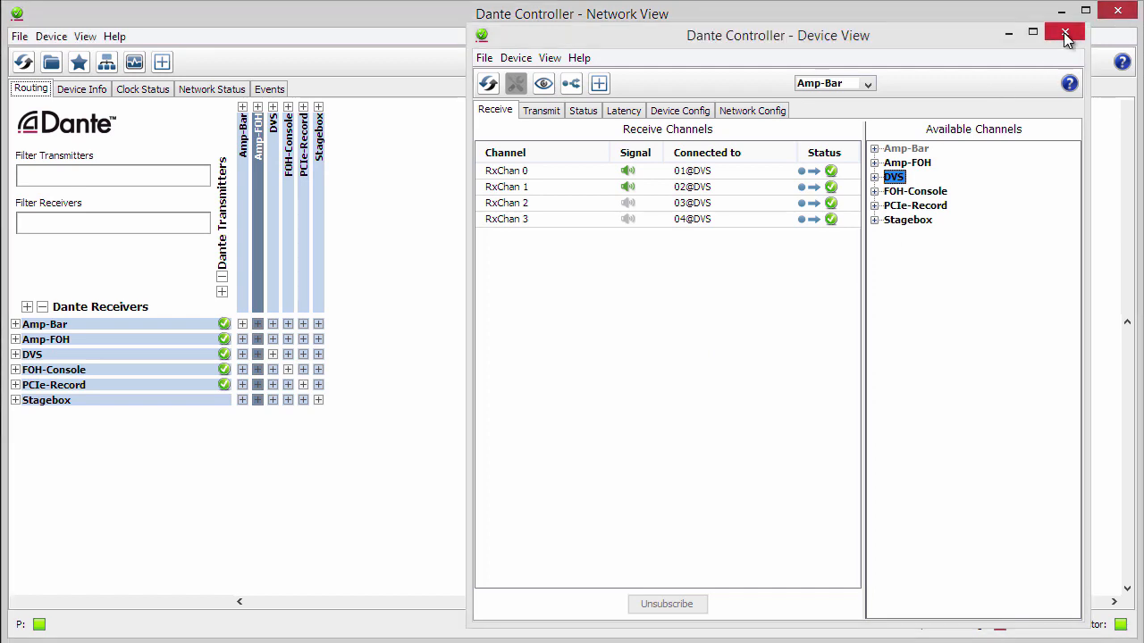
- Return to Routing View with Amp-Bar and DVS expanded, showing RxChan 0–3 routed to DVS 01–04
click(1065, 34)
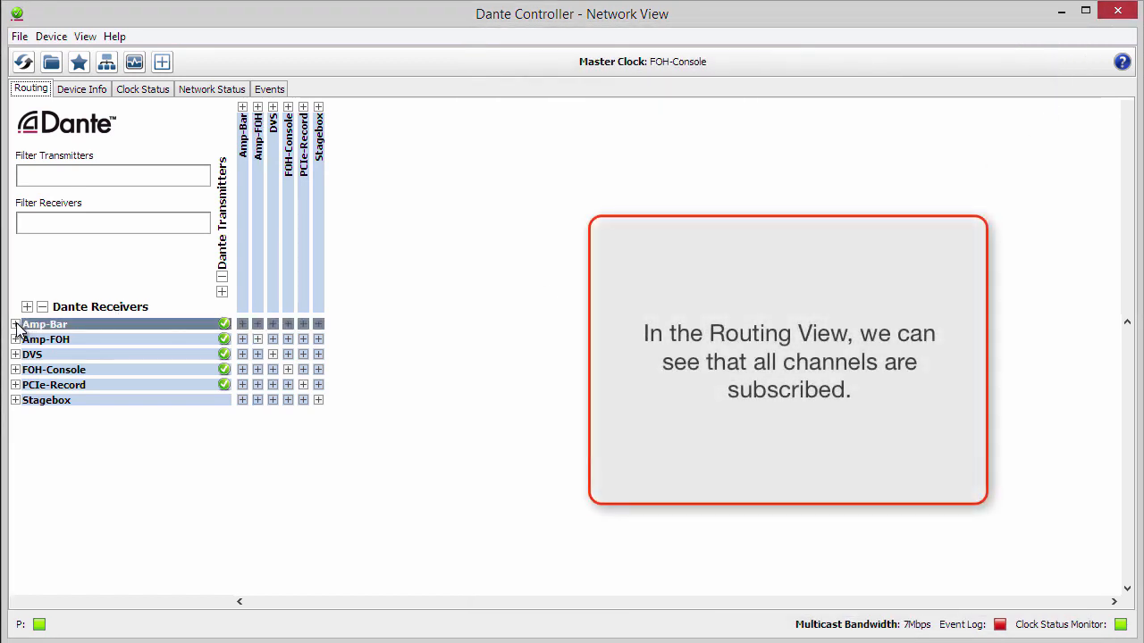
click(14, 323)
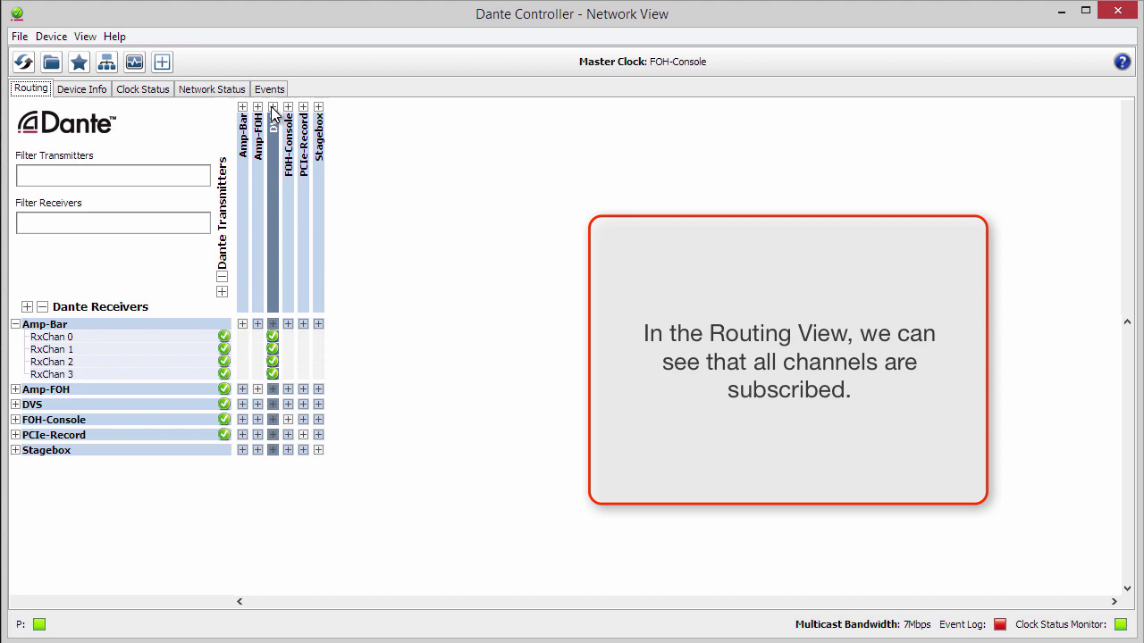
click(272, 107)
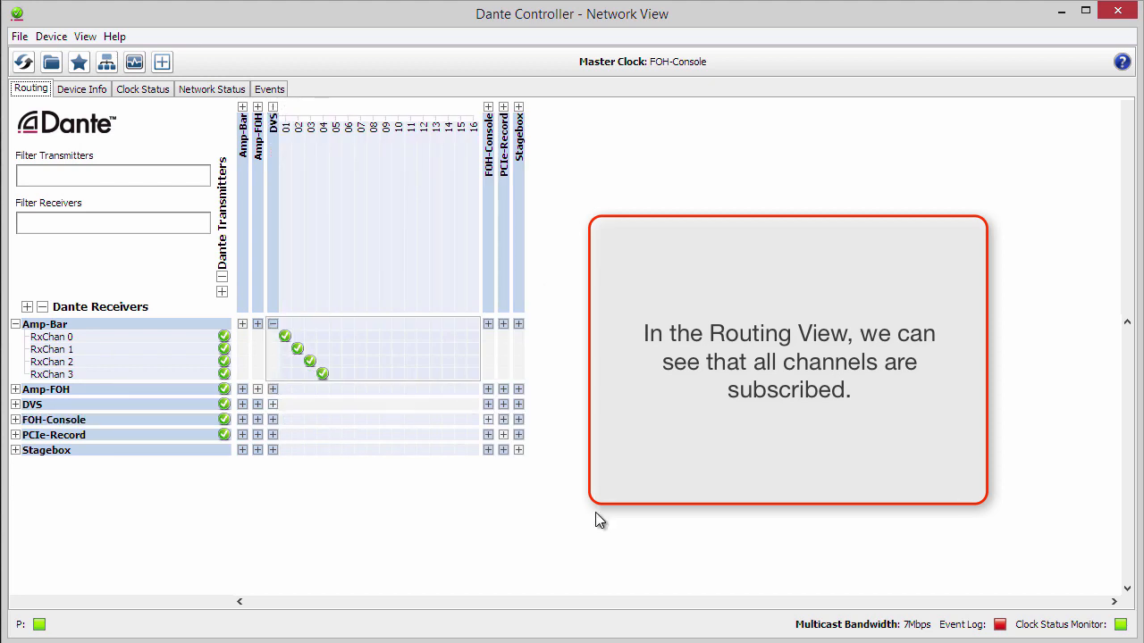